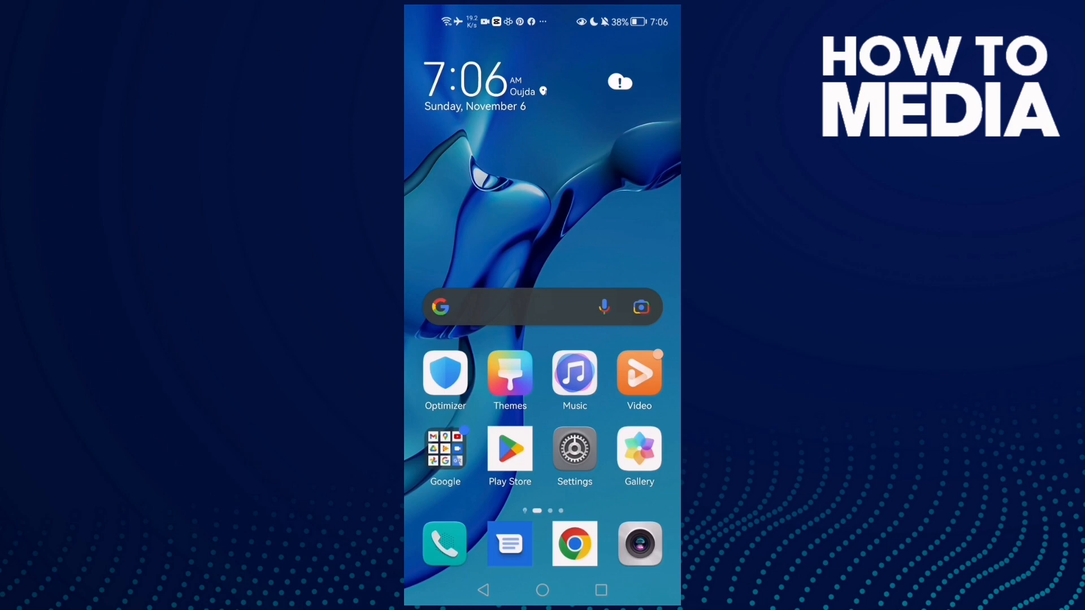
Open Settings from the home screen to reach the Apps list
left_click(573, 449)
type("w")
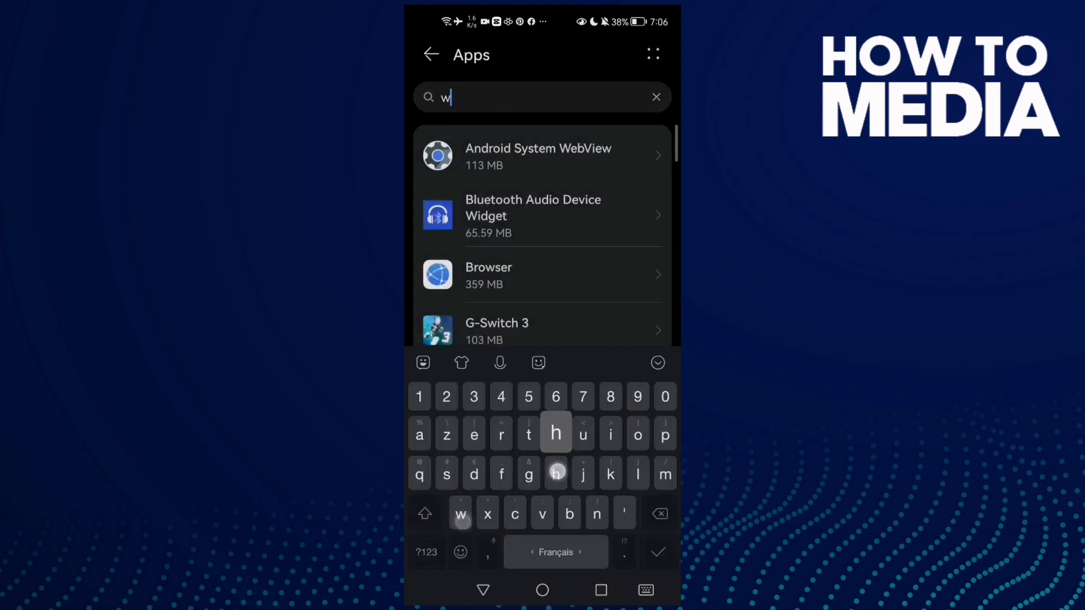
Search for WhatsApp and clear its cache from the storage page
type("hatsapp")
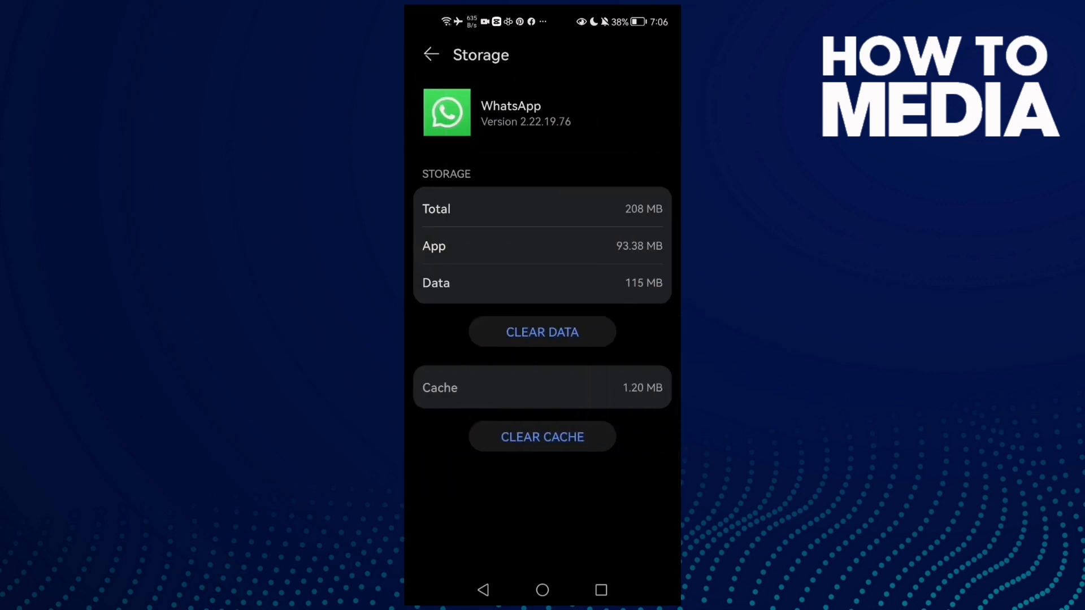
left_click(429, 54)
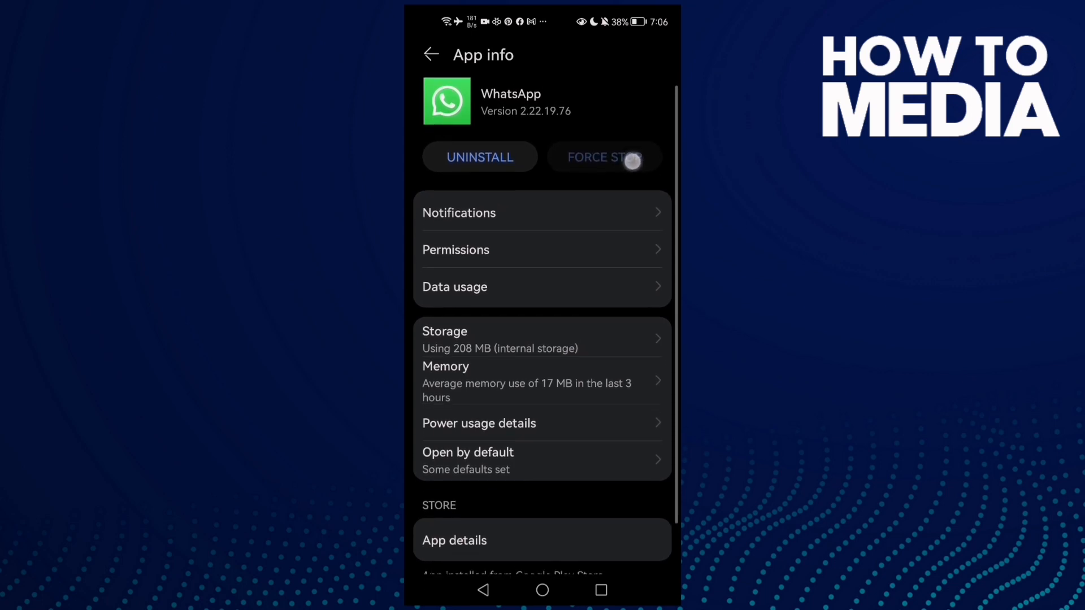
Confirm WhatsApp's Camera permission is set to Allow, then return to App info
scroll("up", 3)
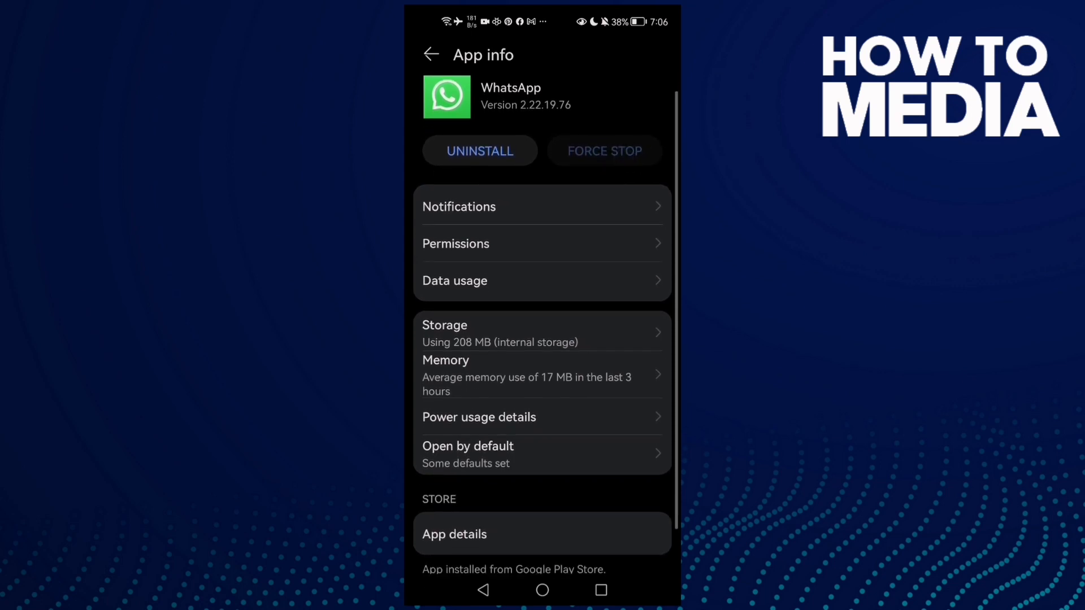
left_click(456, 244)
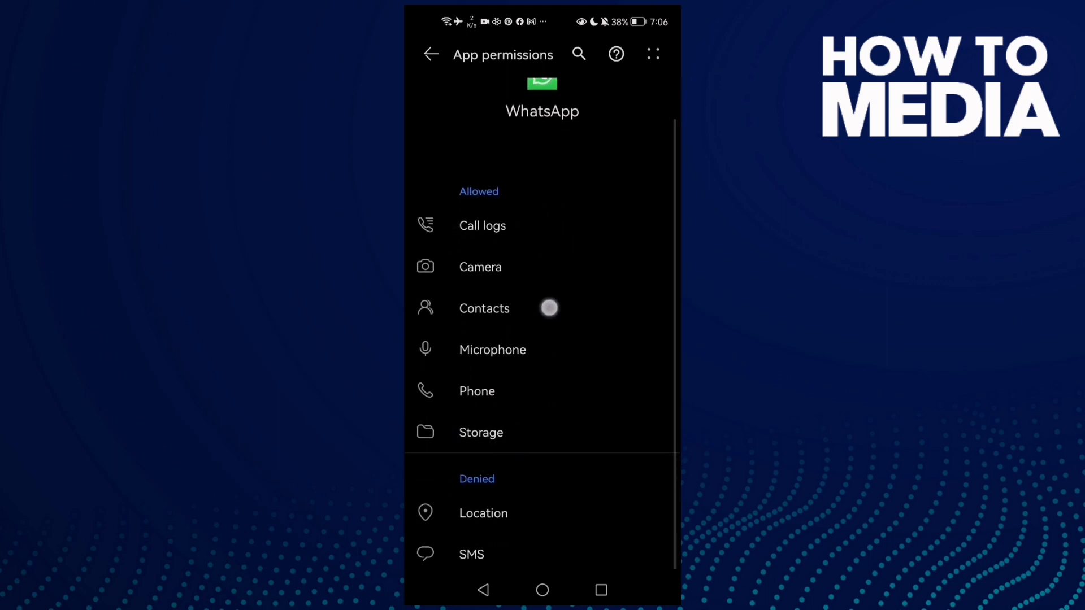
left_click(480, 432)
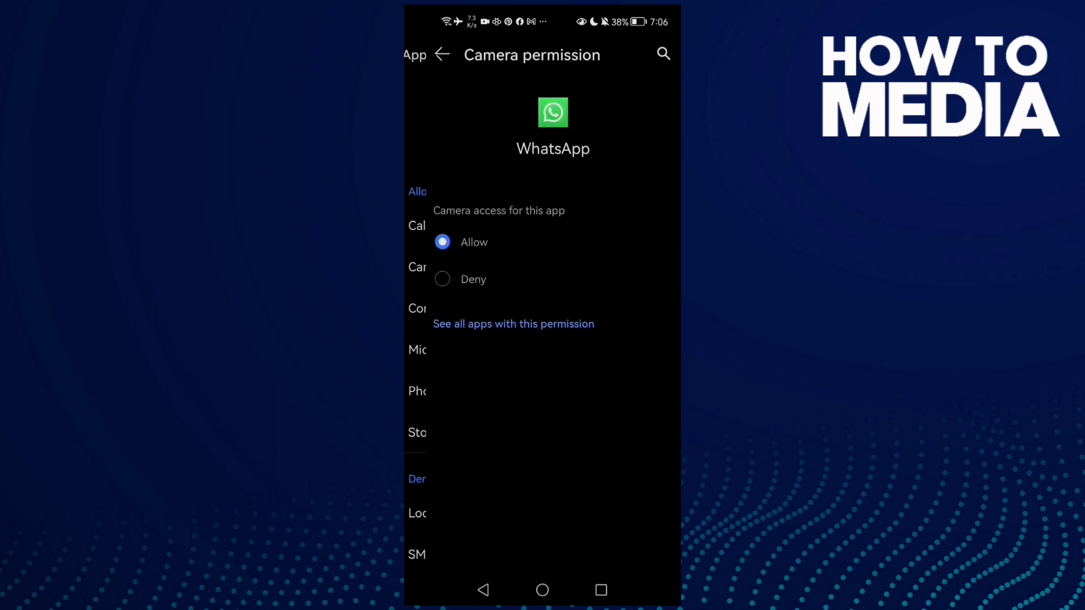
left_click(430, 54)
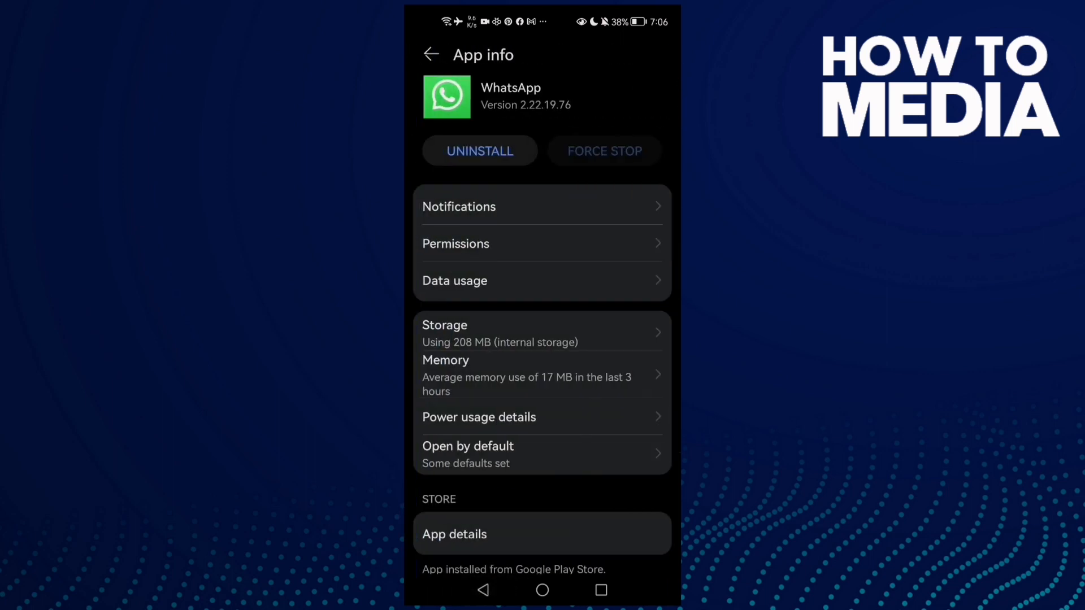
Toggle WhatsApp's Background data setting in Data usage and open power usage details
left_click(454, 280)
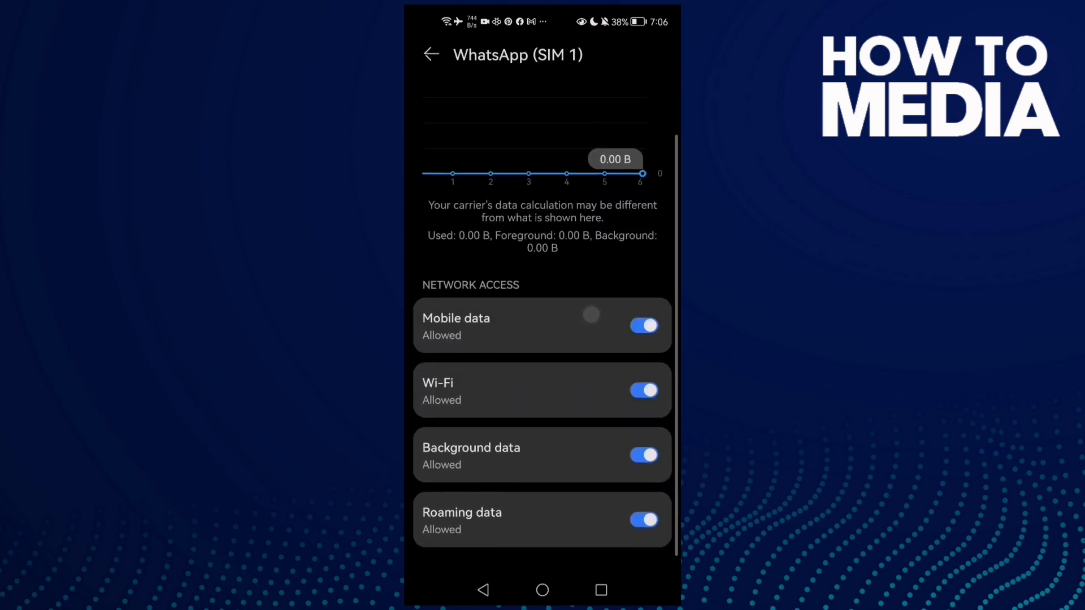
scroll("up", 3)
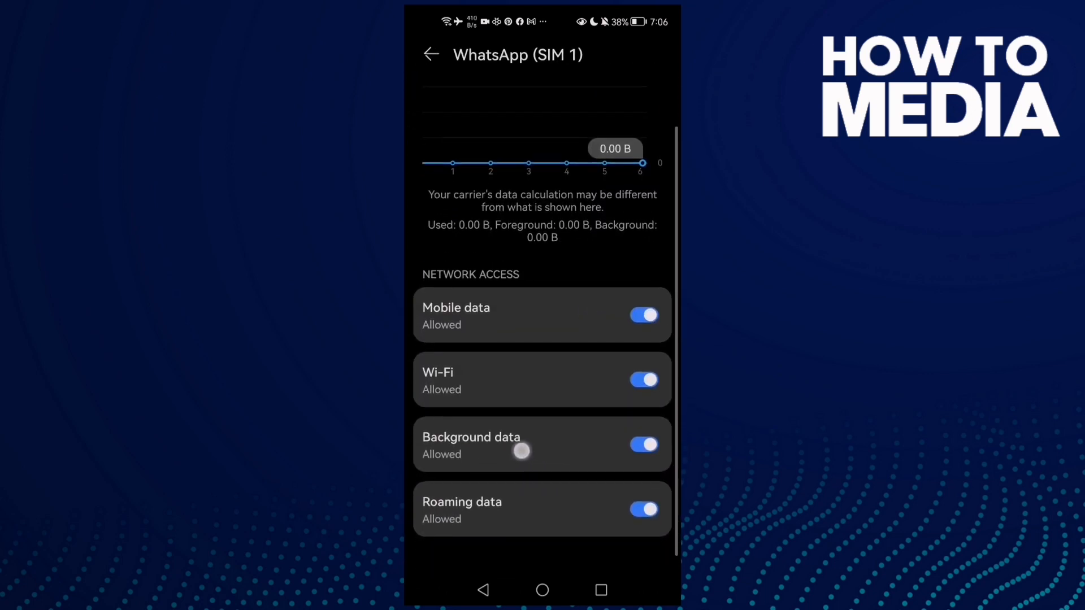
left_click(430, 55)
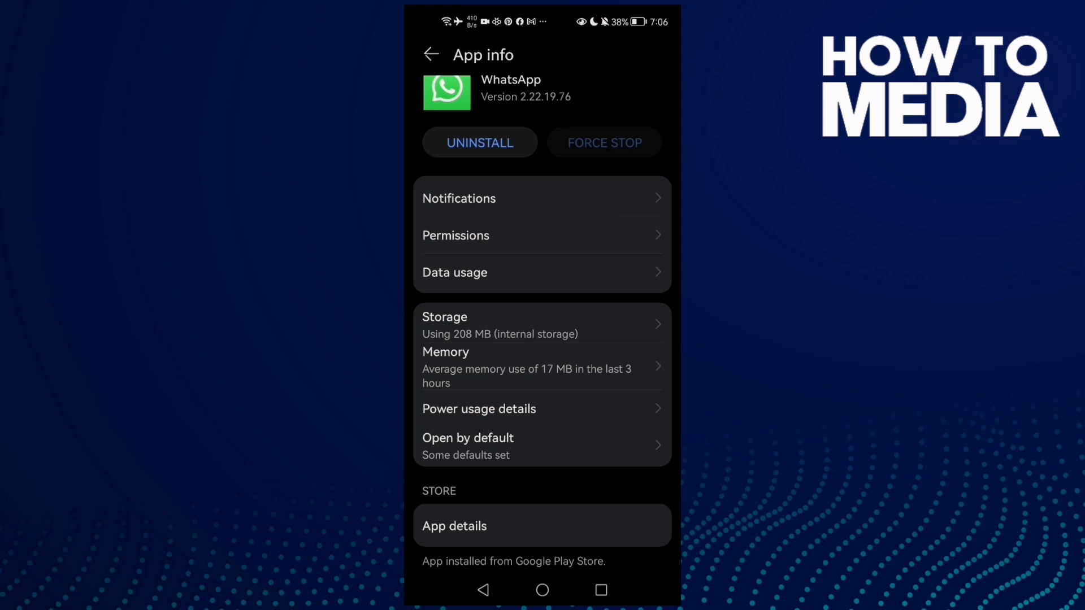
left_click(455, 272)
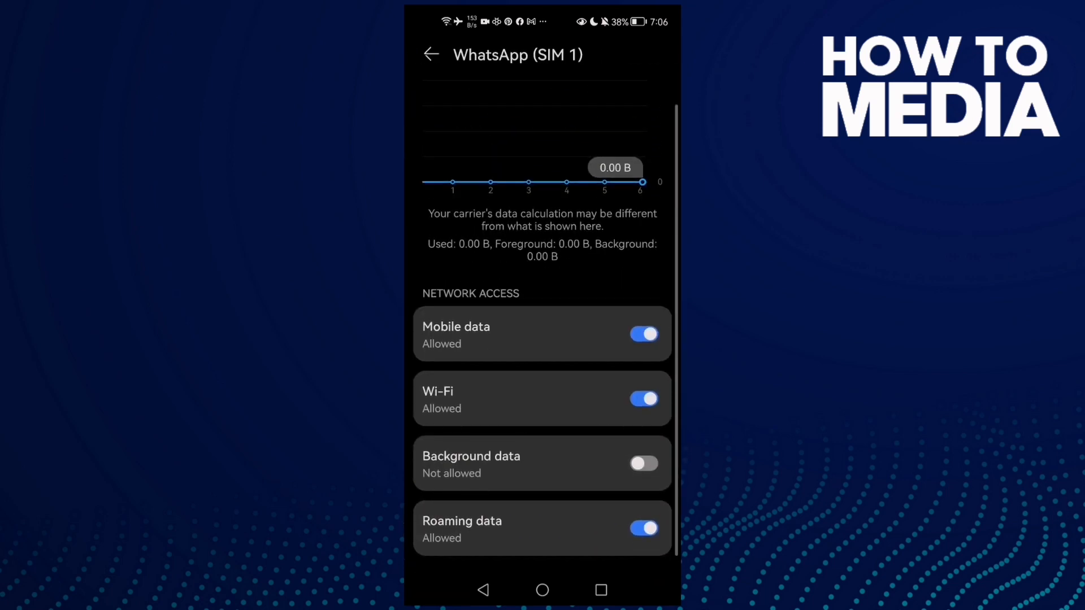
left_click(430, 55)
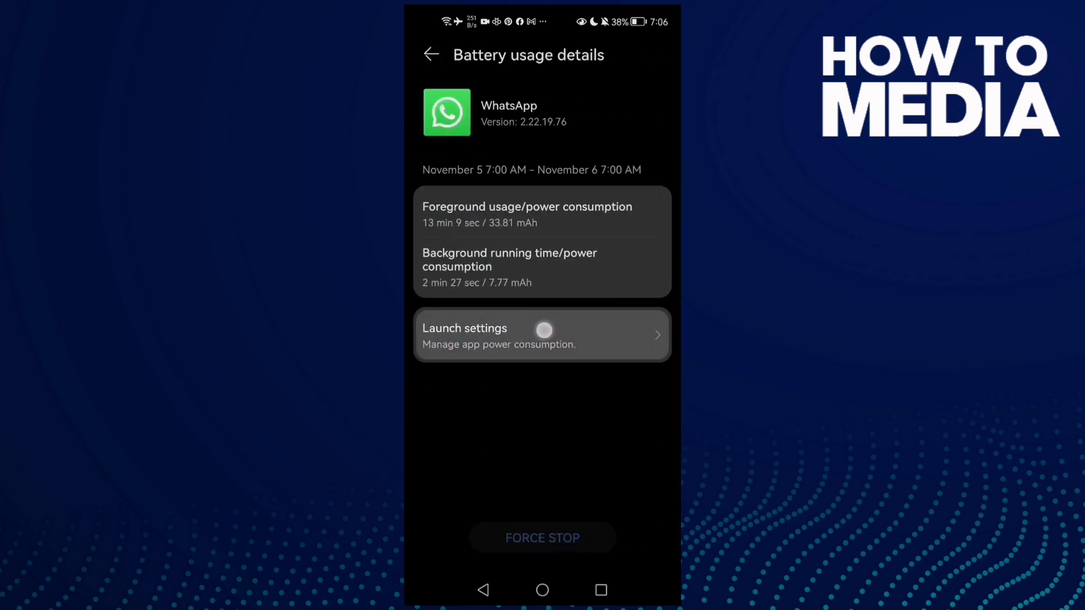
Switch WhatsApp launch to manual with all launch toggles on, then go home
left_click(542, 335)
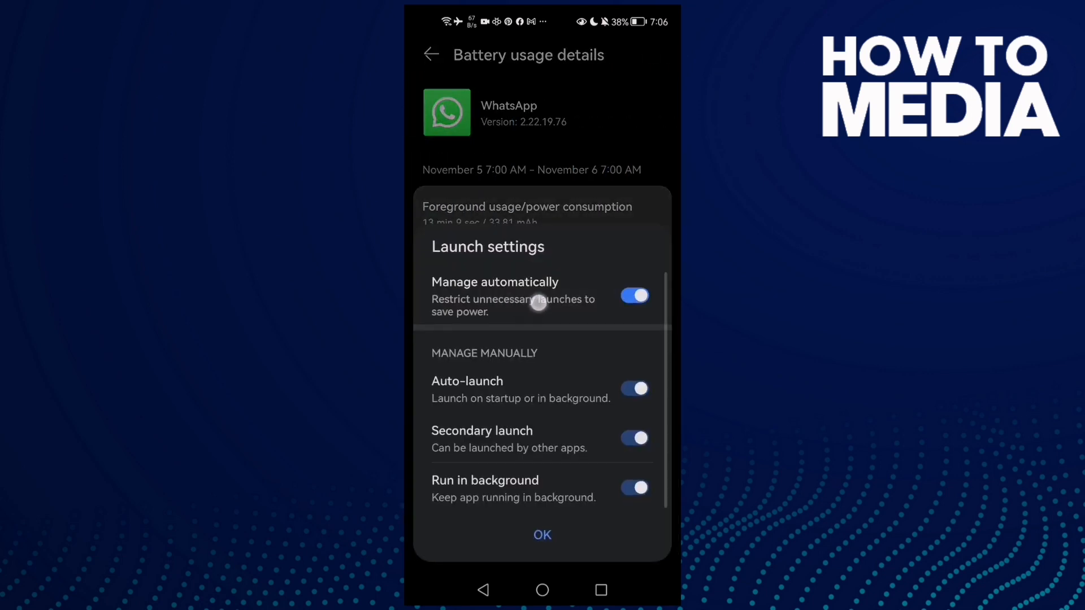
left_click(633, 296)
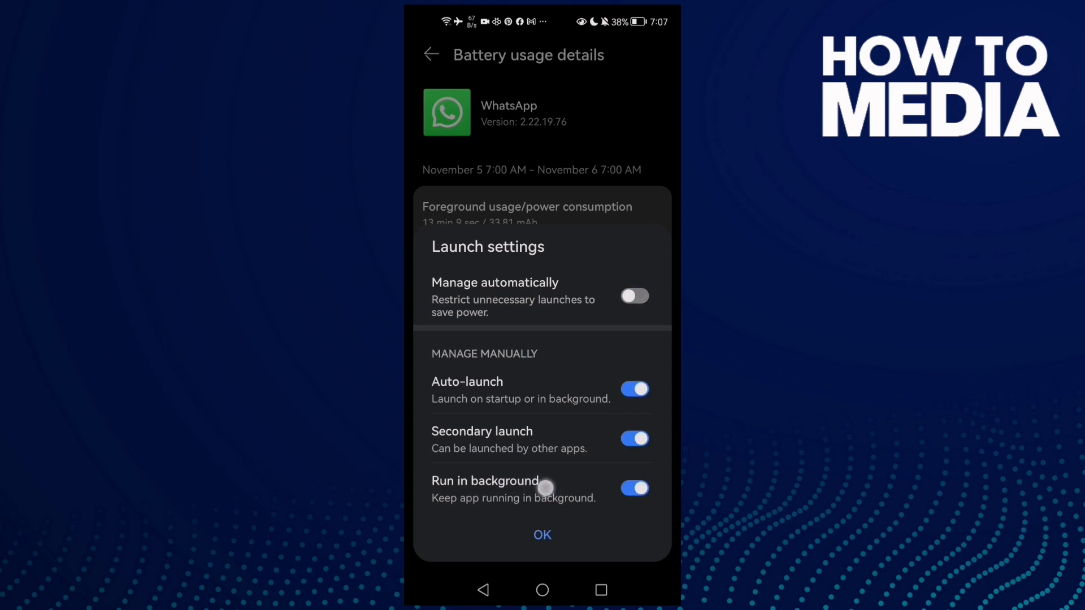
left_click(542, 535)
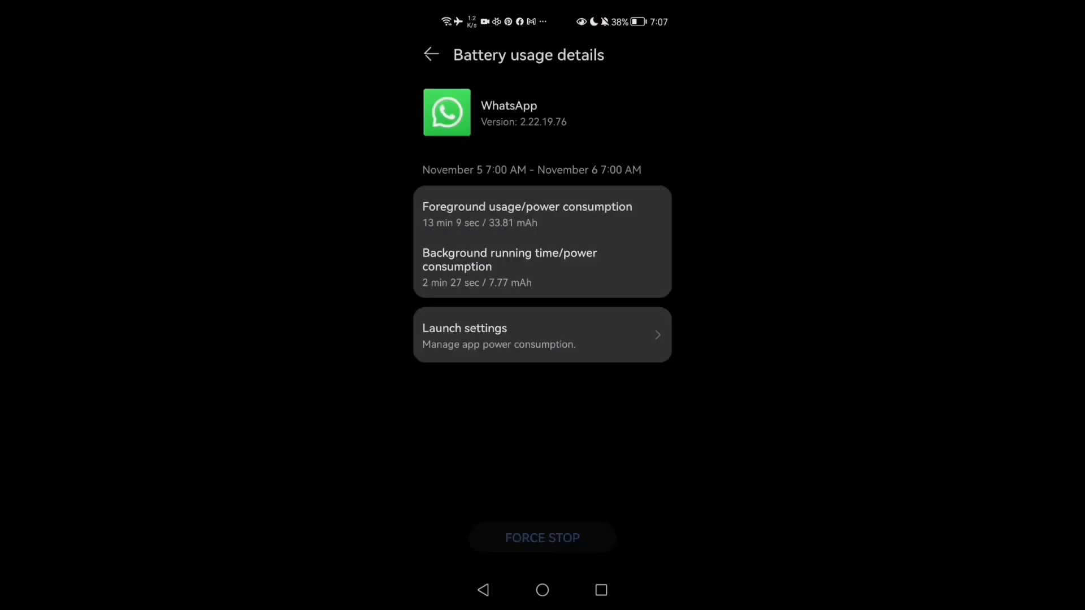
left_click(542, 590)
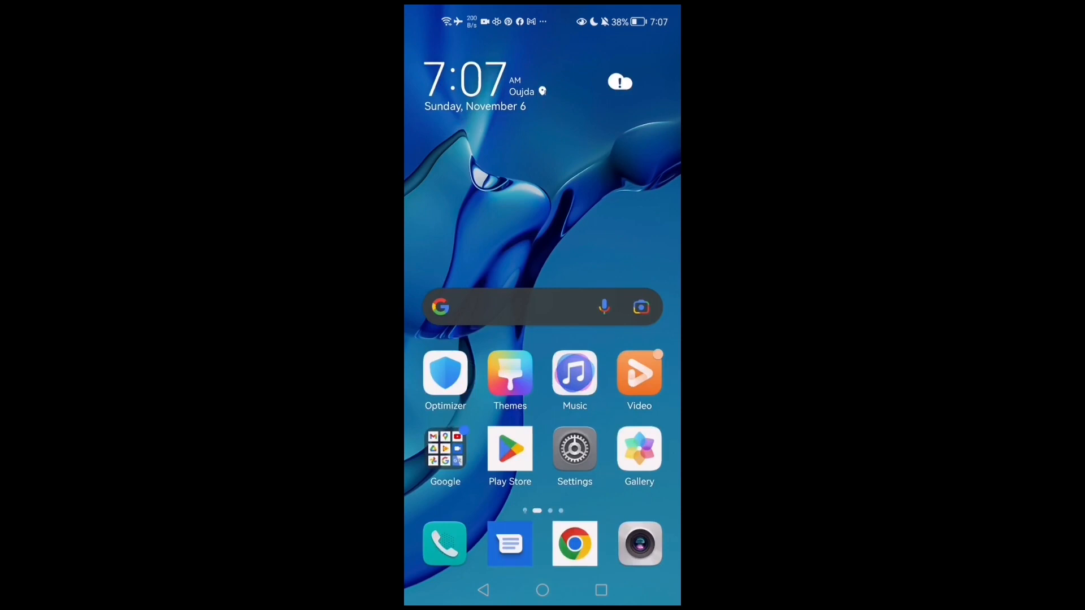